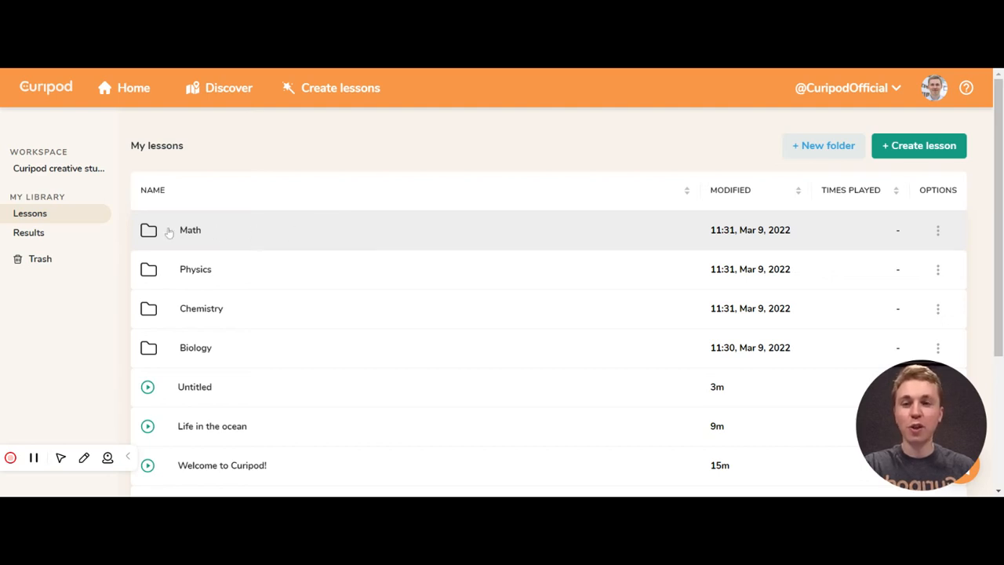
mouse_move(25, 223)
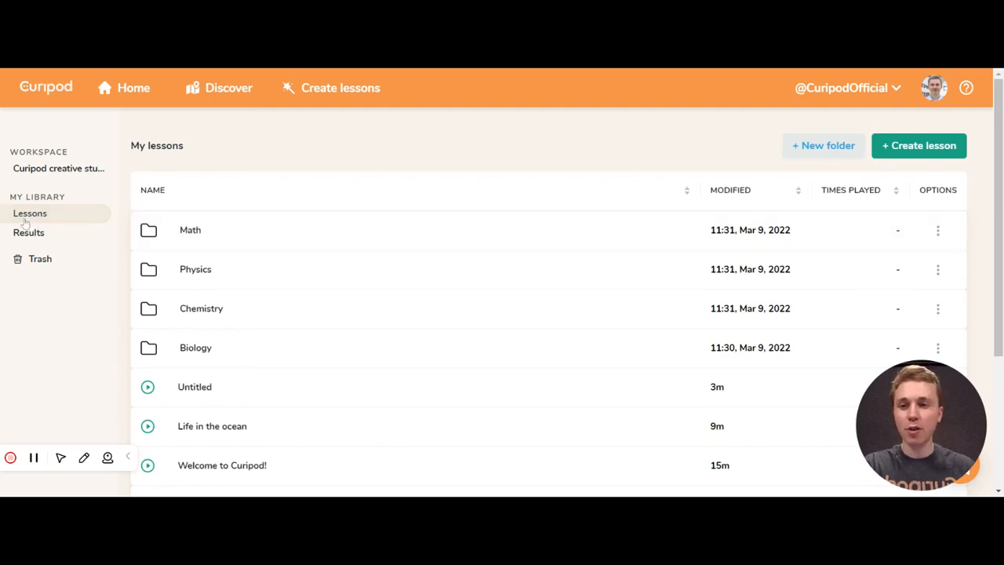
mouse_move(44, 243)
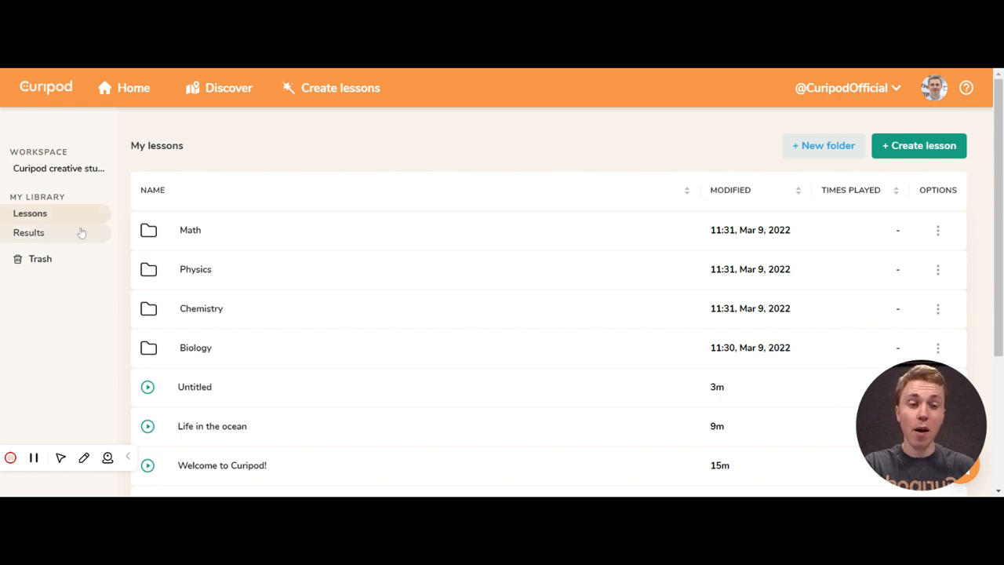
mouse_move(292, 218)
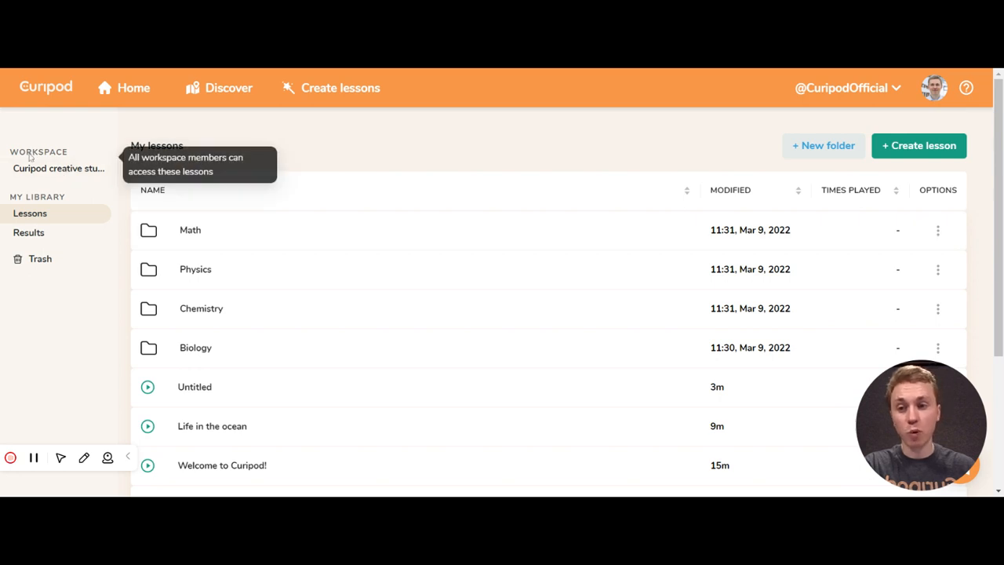
mouse_move(57, 196)
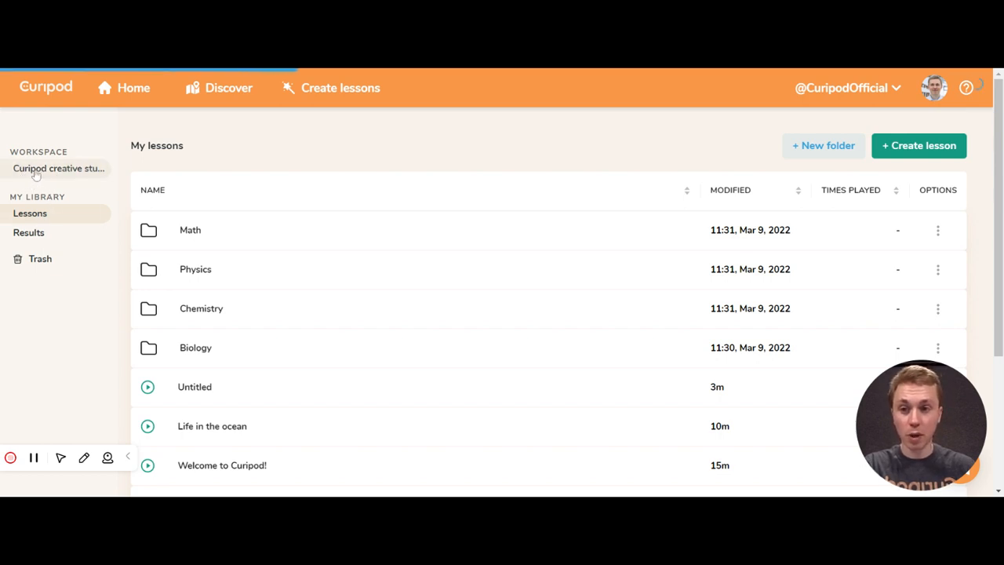
Switch between the shared Curipod creative studio workspace and the personal lessons library
left_click(58, 167)
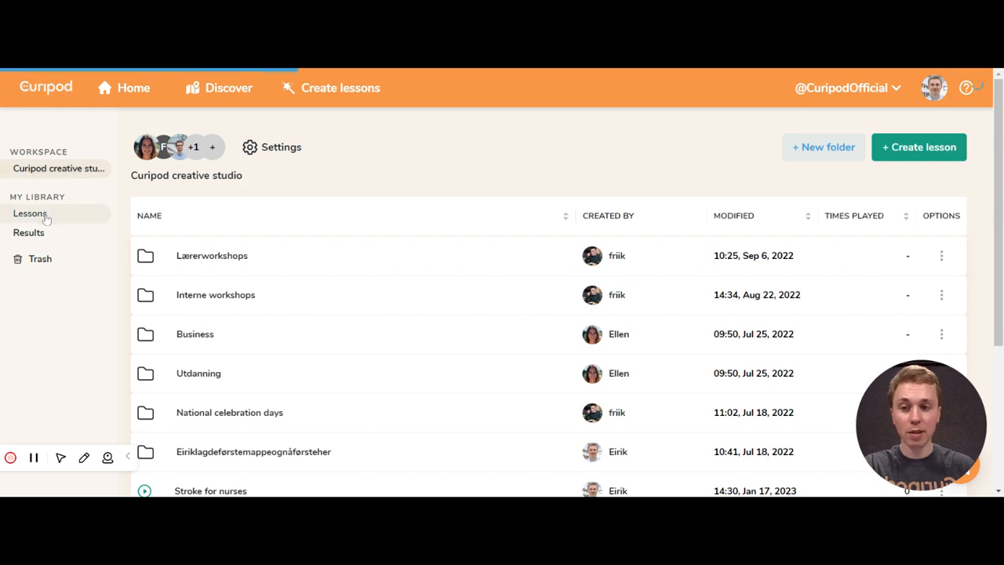
left_click(32, 213)
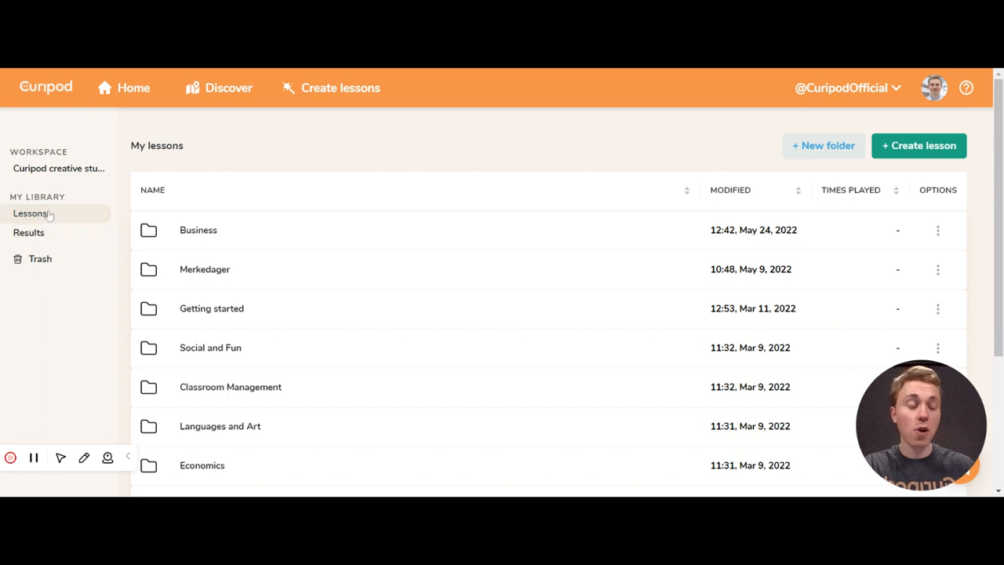
left_click(58, 168)
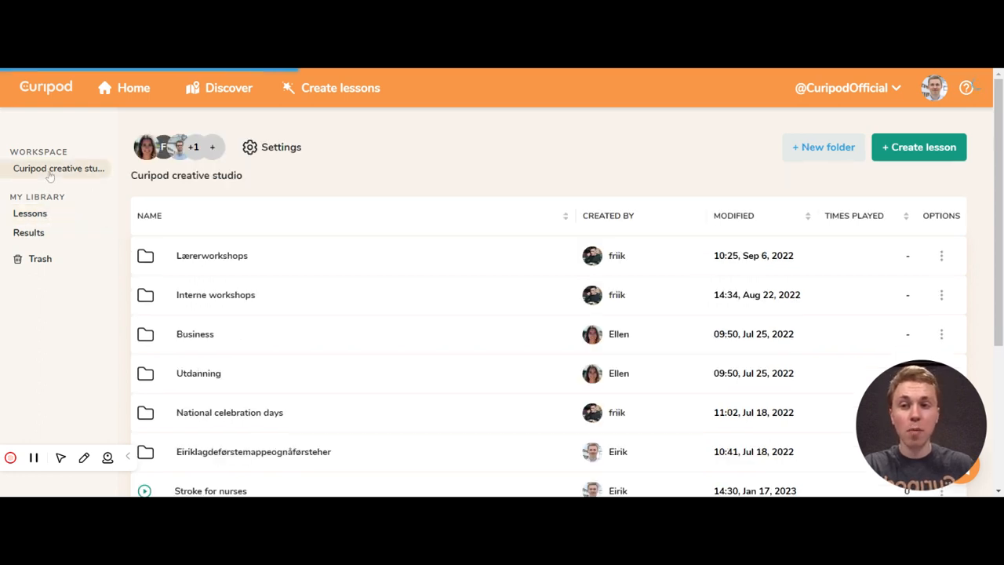
mouse_move(75, 179)
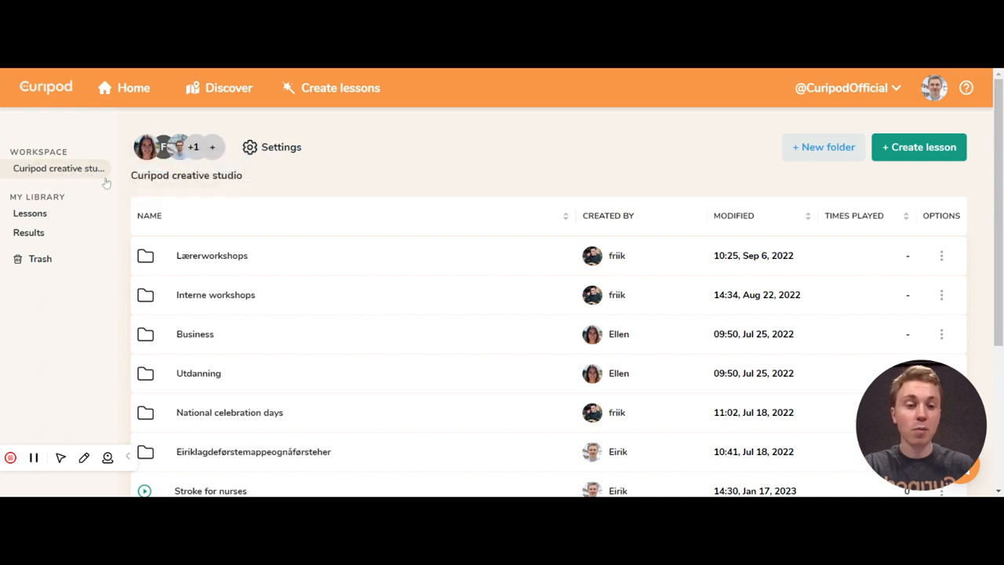
mouse_move(282, 154)
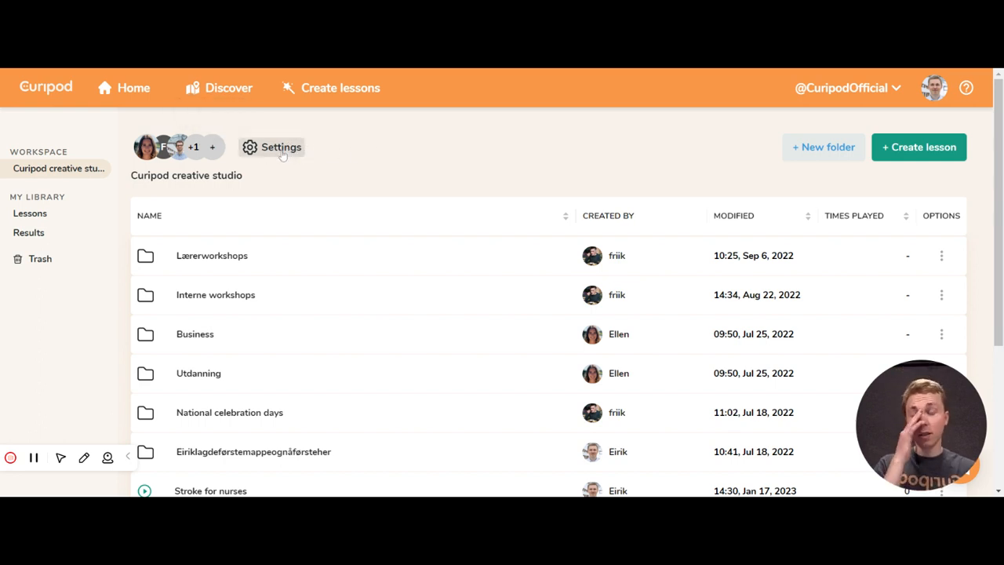
mouse_move(216, 176)
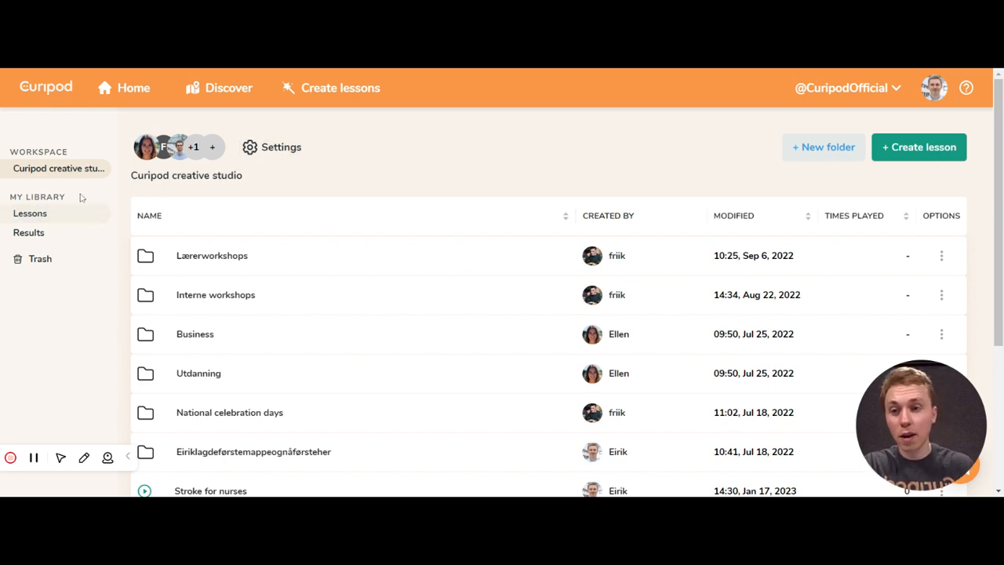
mouse_move(120, 275)
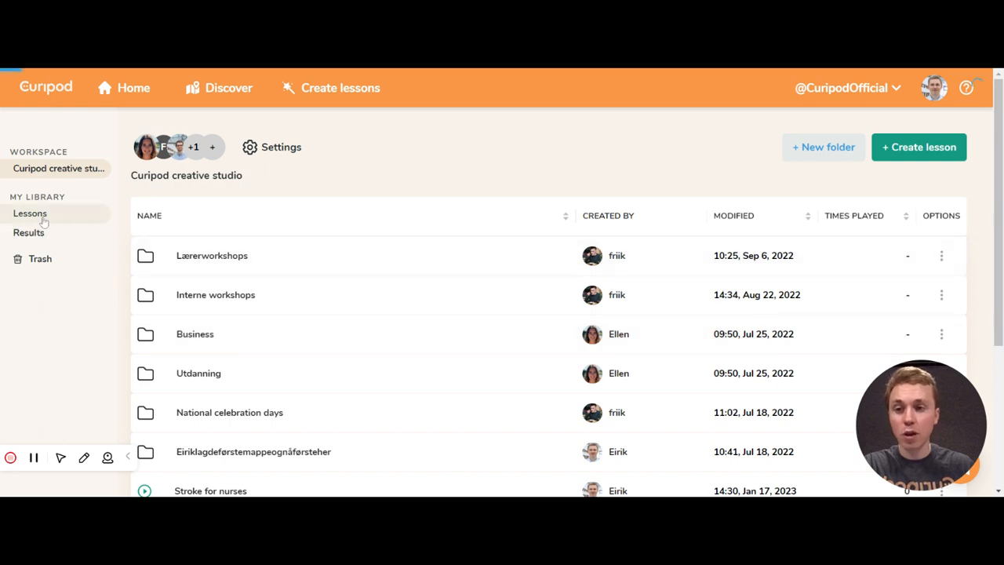
Go to page 2 of My lessons and start Move to folder for the Untitled lesson
scroll("down", 3)
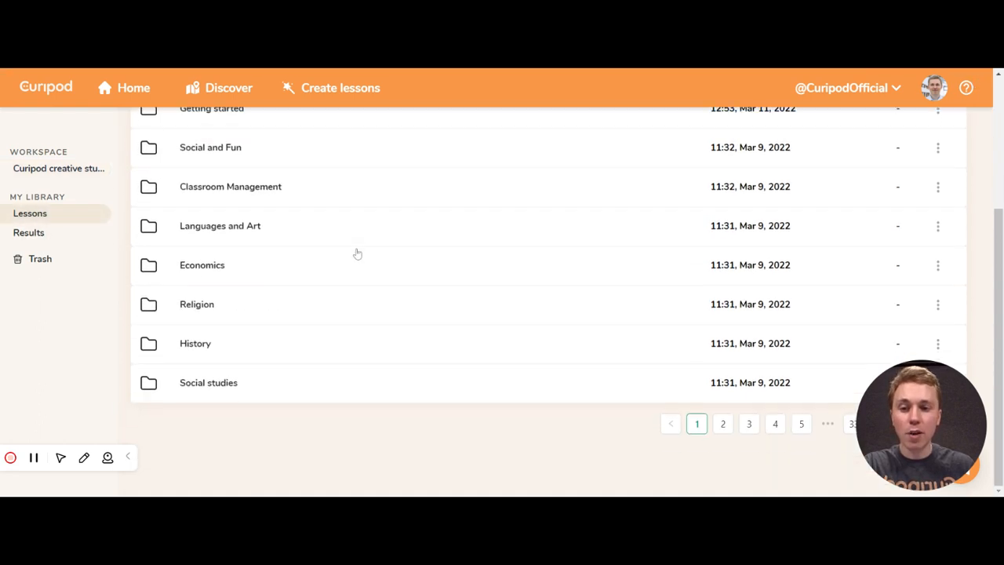
left_click(722, 424)
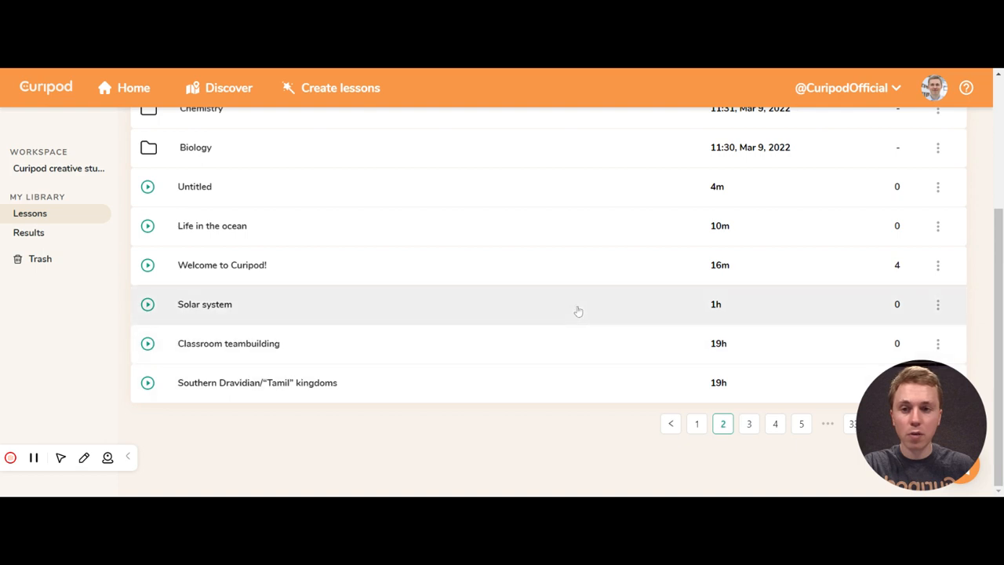
left_click(938, 187)
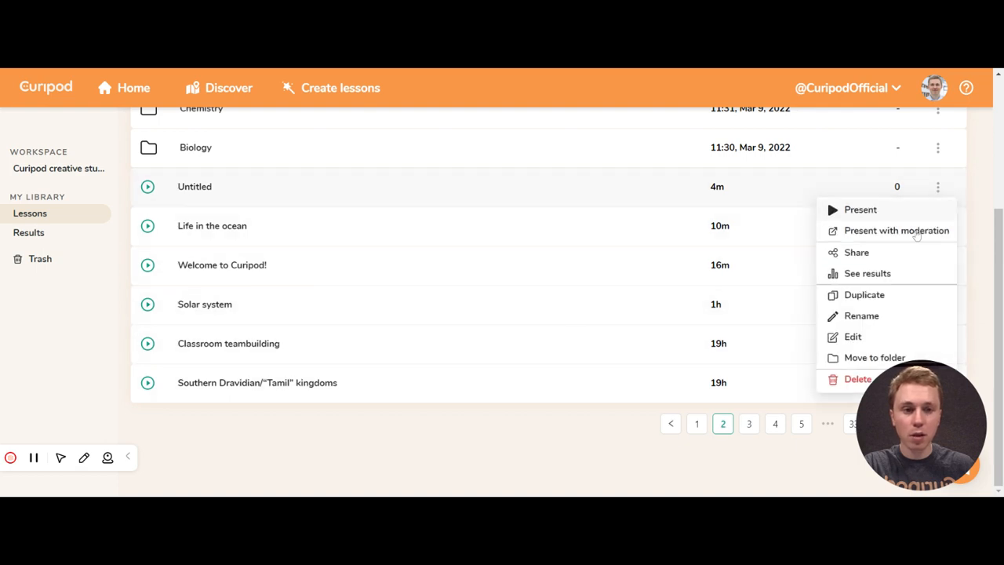
left_click(875, 358)
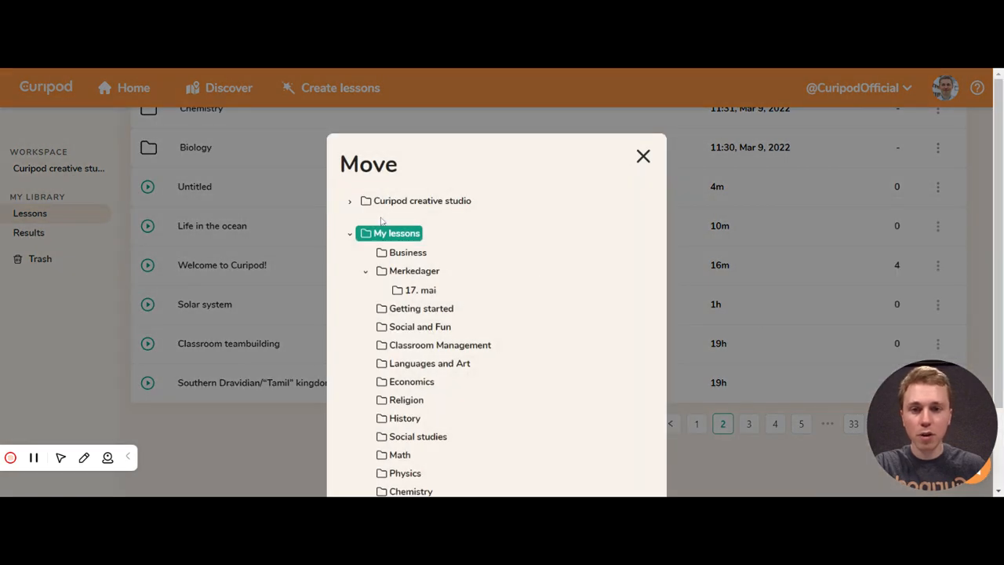
Choose Curipod creative studio as the destination and confirm the move
left_click(421, 201)
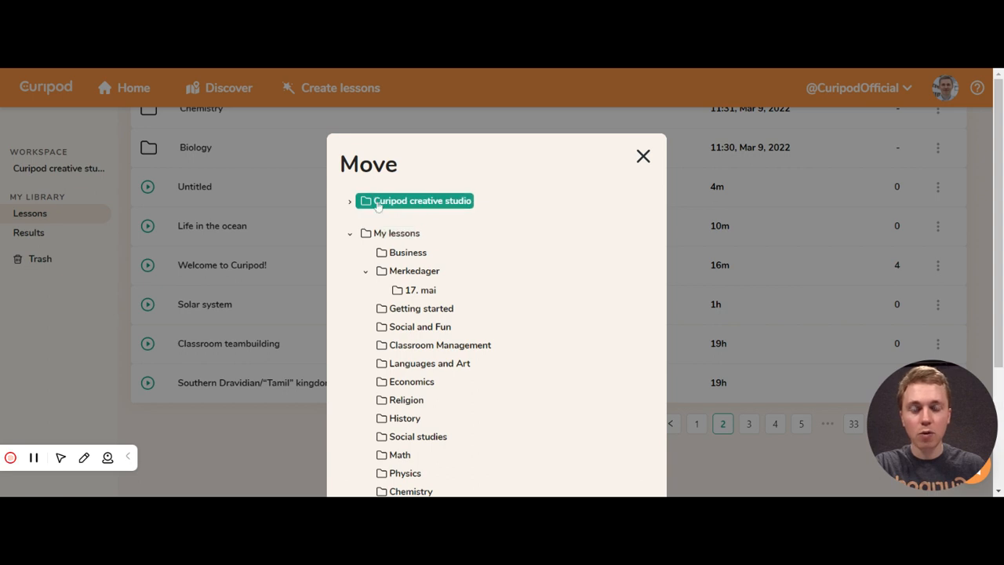
left_click(414, 201)
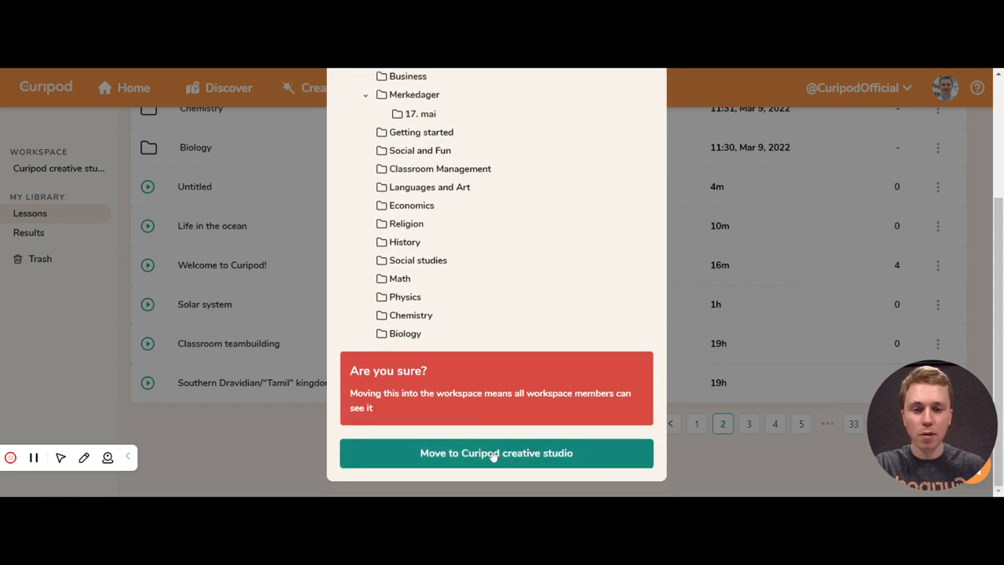
left_click(496, 451)
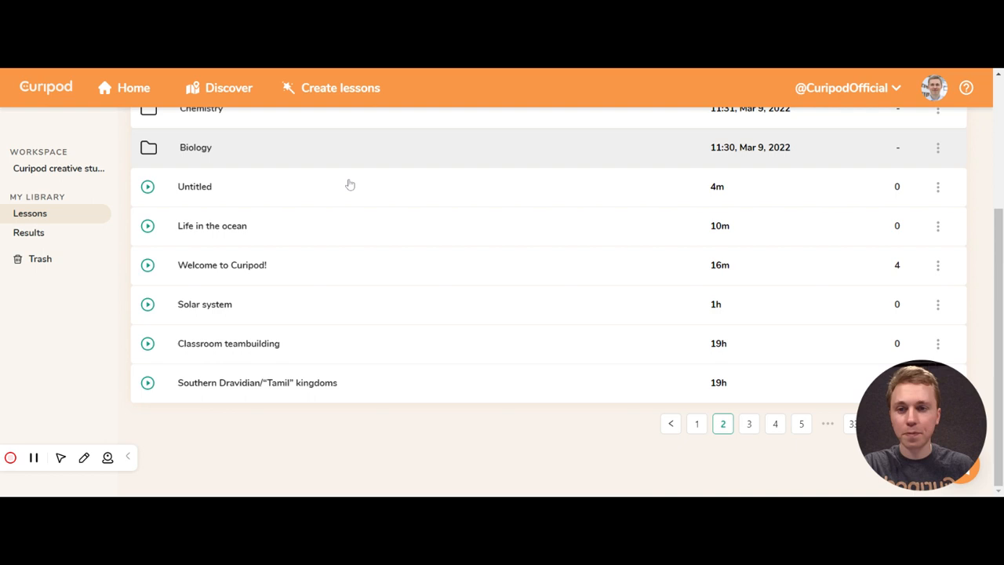
mouse_move(254, 206)
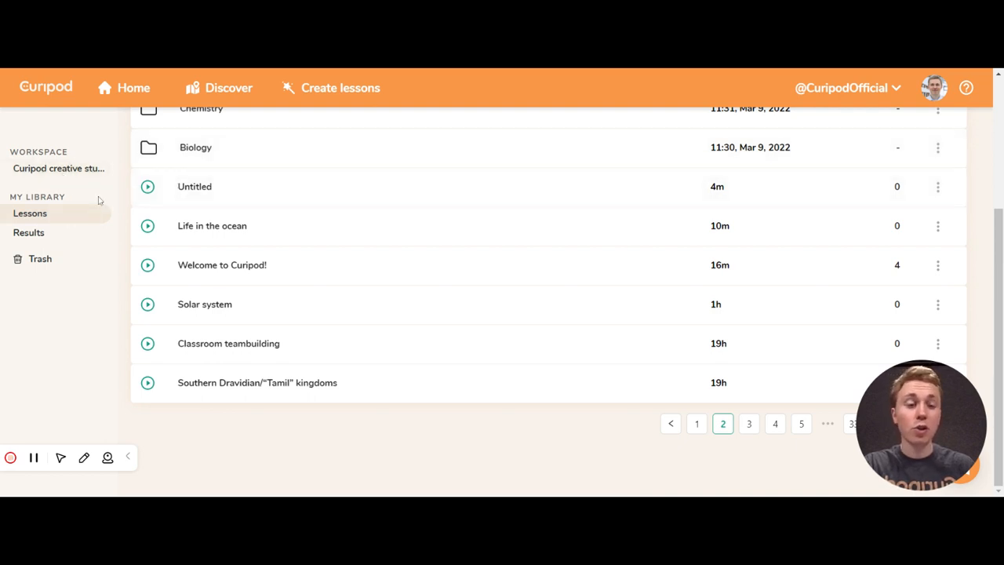
mouse_move(57, 198)
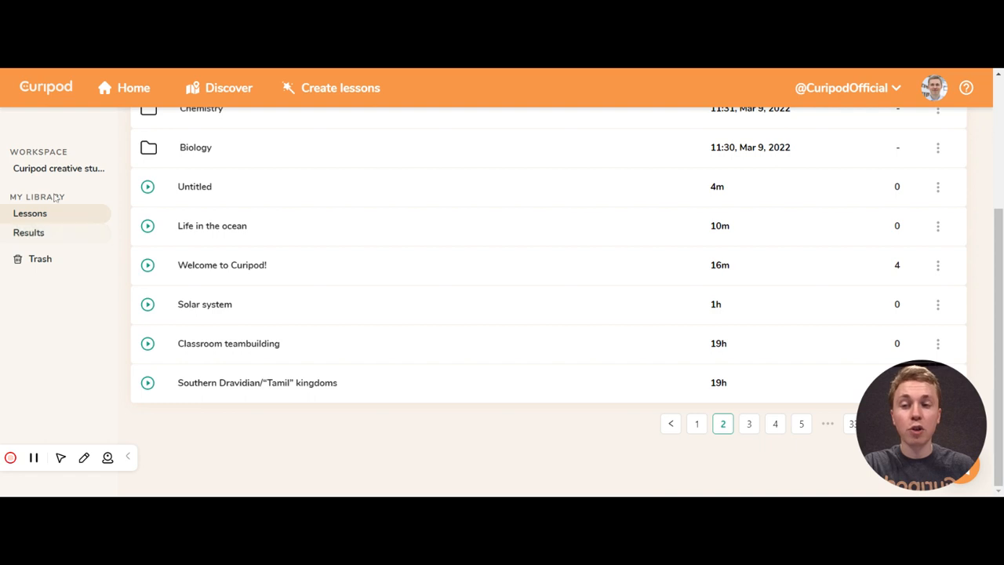